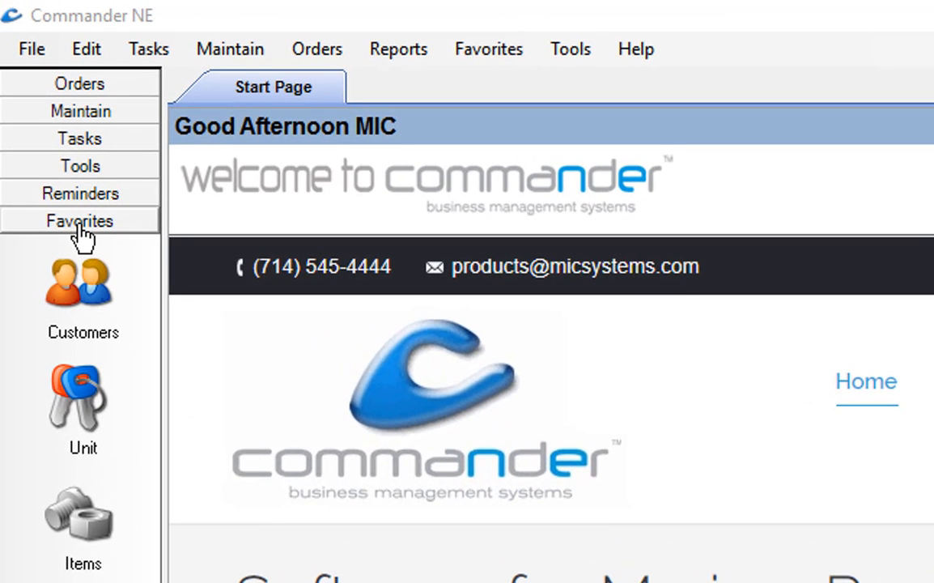
Browse the Reminders, Tools, Sales and Maintenance shortcut panels, then return to Favorites.
left_click(79, 192)
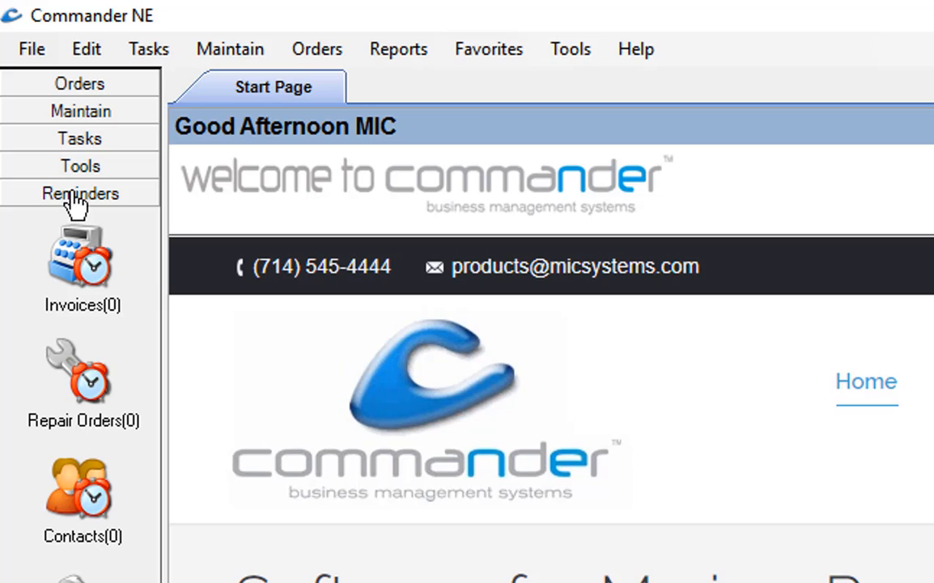
left_click(79, 166)
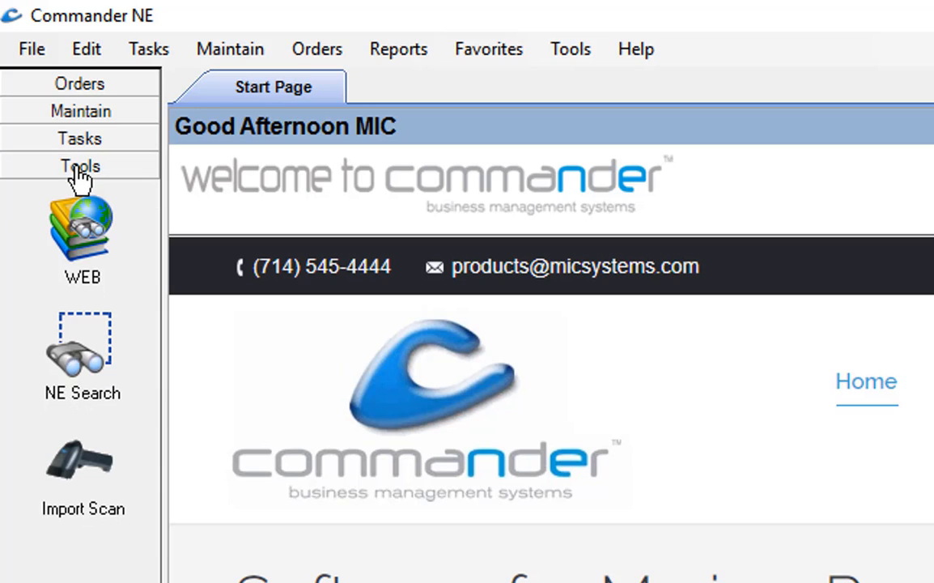
mouse_move(81, 202)
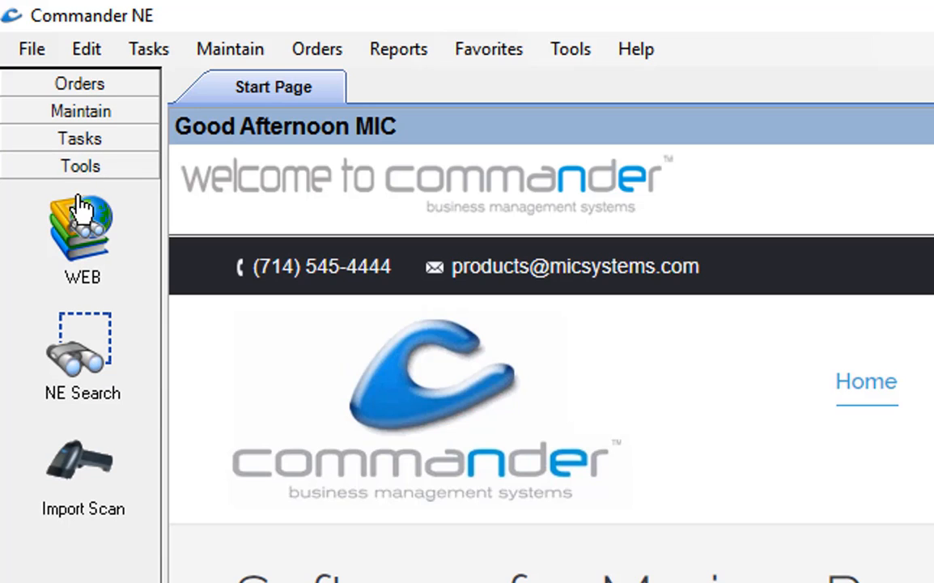
mouse_move(80, 166)
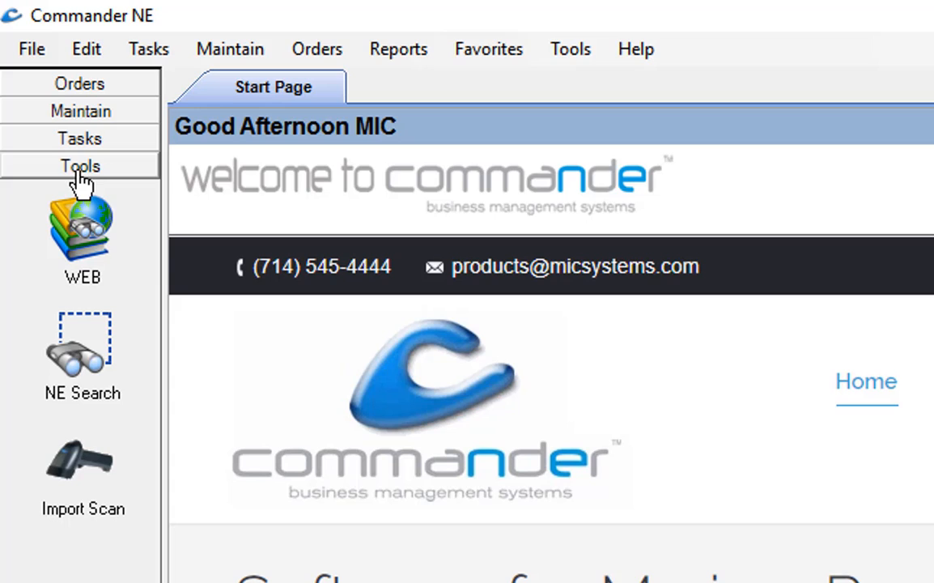
left_click(79, 138)
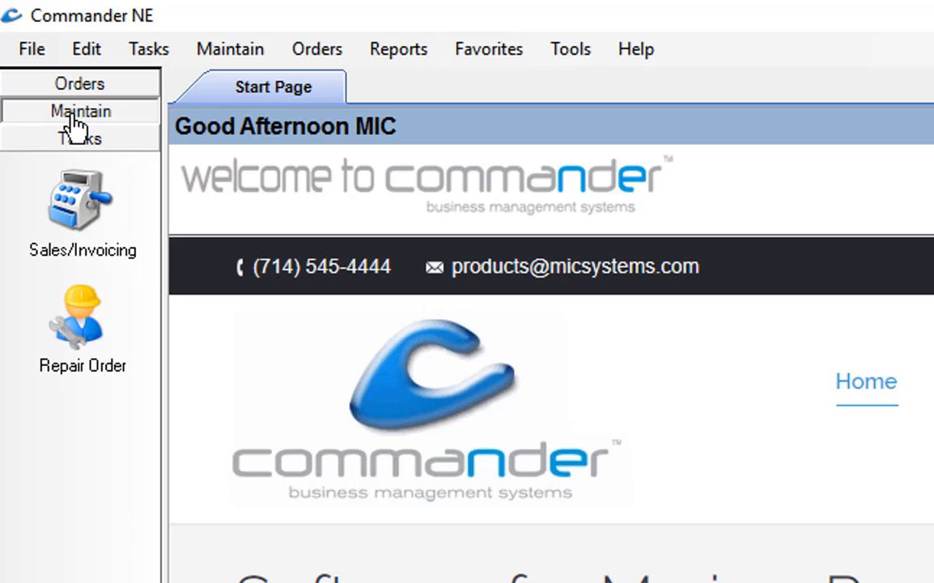
left_click(80, 111)
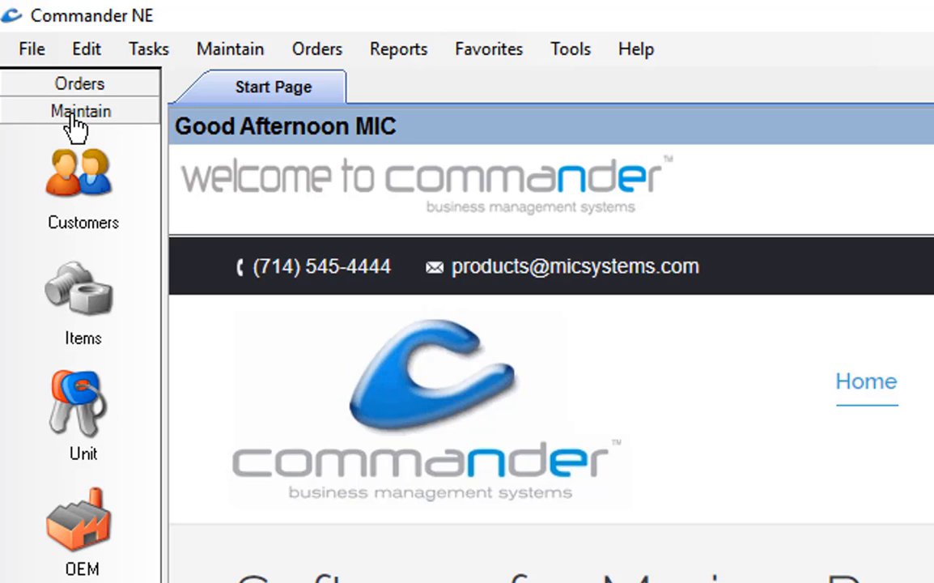
left_click(79, 83)
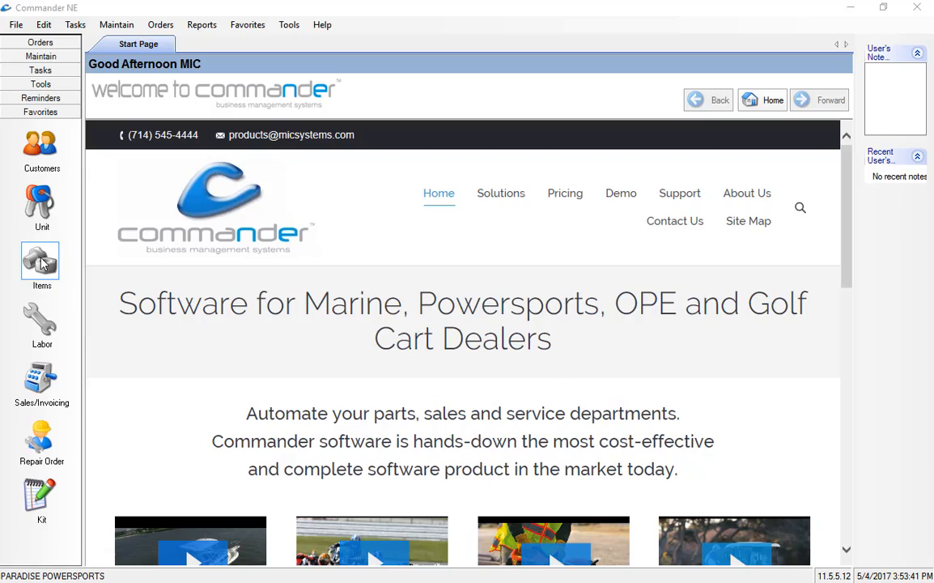
Open Items, Customers and Sales/Invoicing tabs, cycling through them back to the invoice list.
left_click(41, 263)
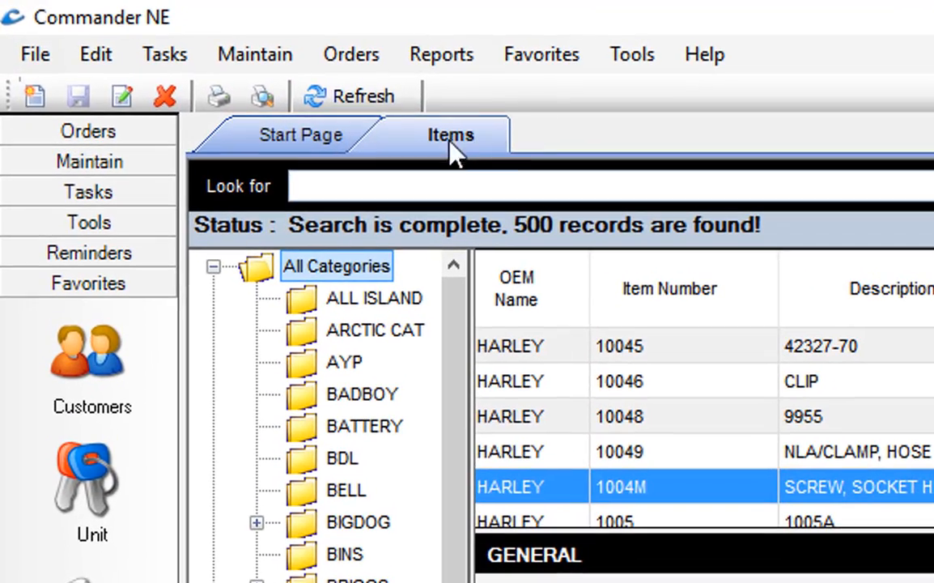
mouse_move(465, 160)
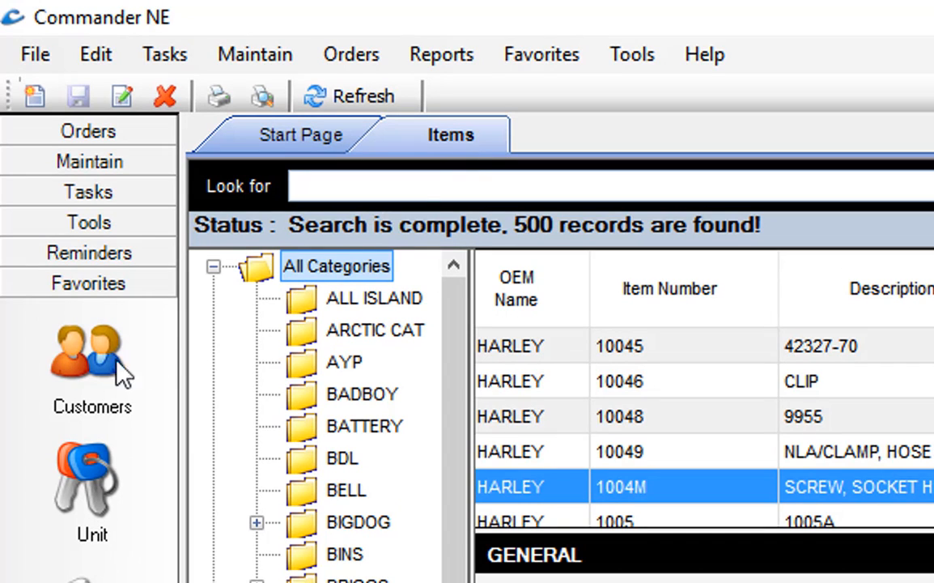
left_click(89, 352)
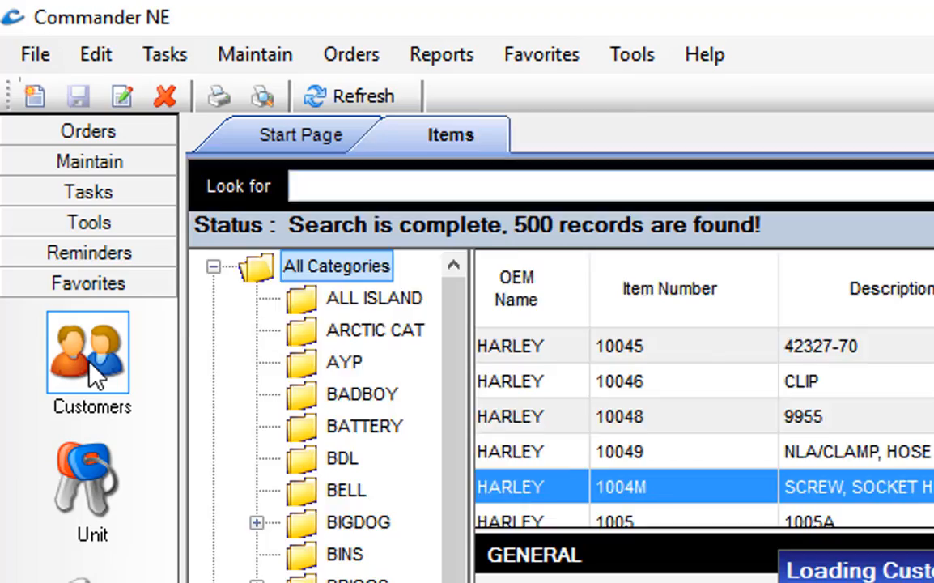
left_click(90, 364)
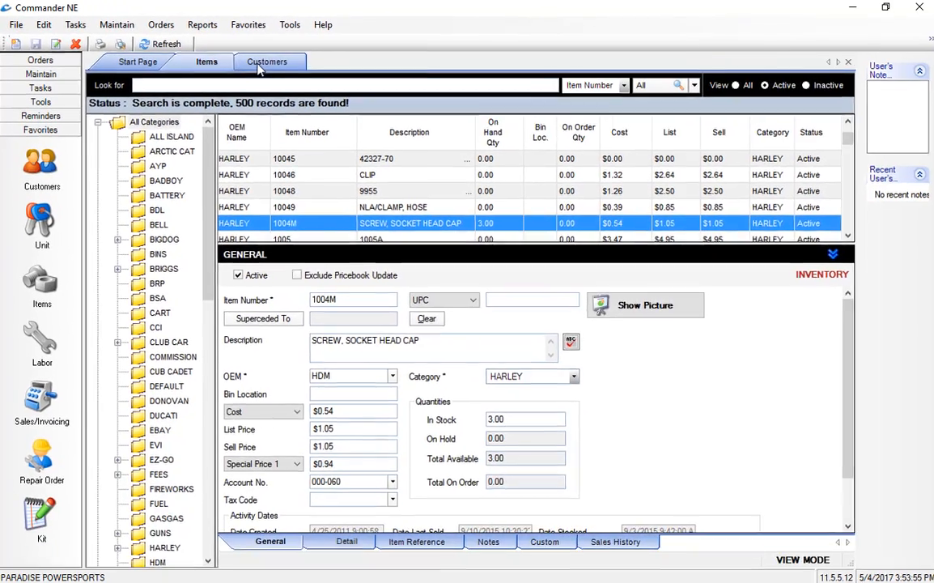
left_click(267, 62)
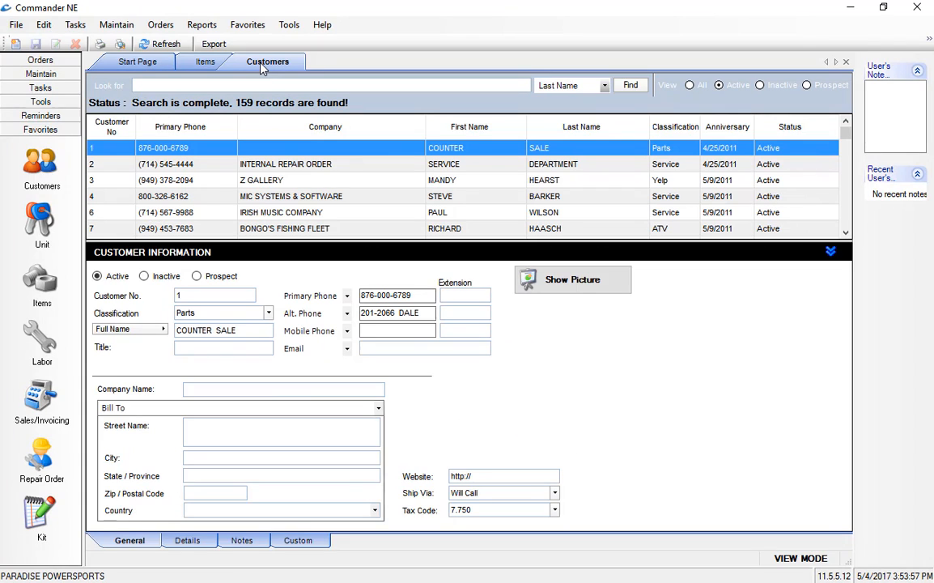
mouse_move(41, 397)
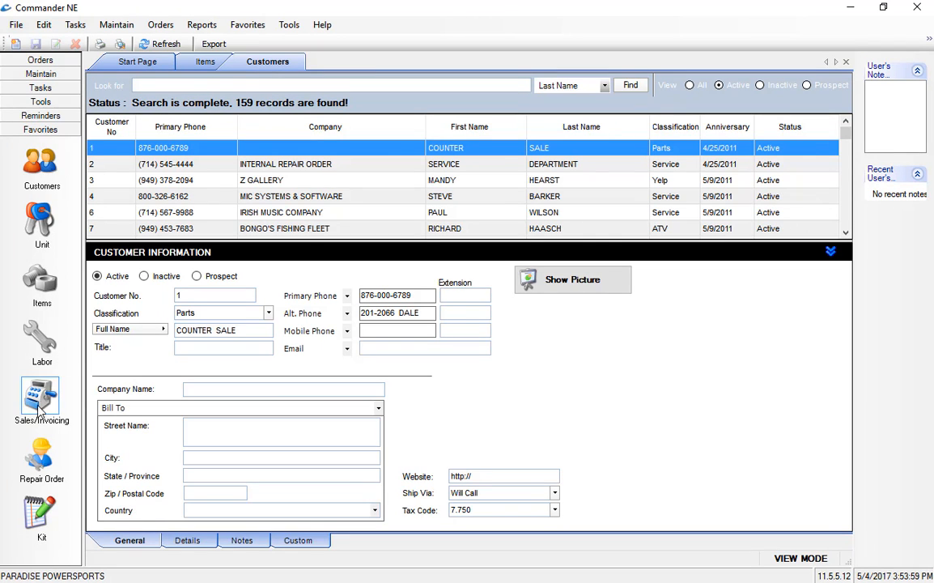
left_click(41, 400)
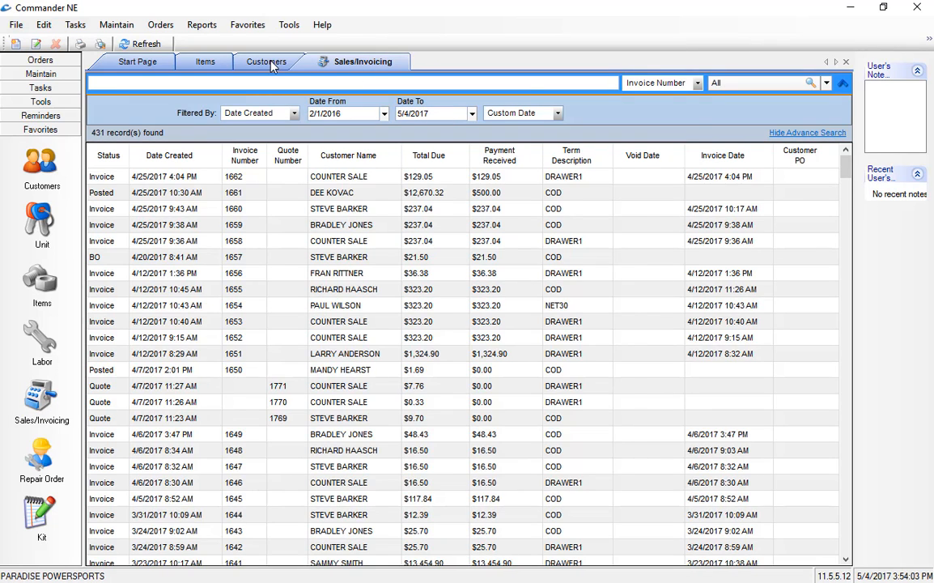
left_click(204, 62)
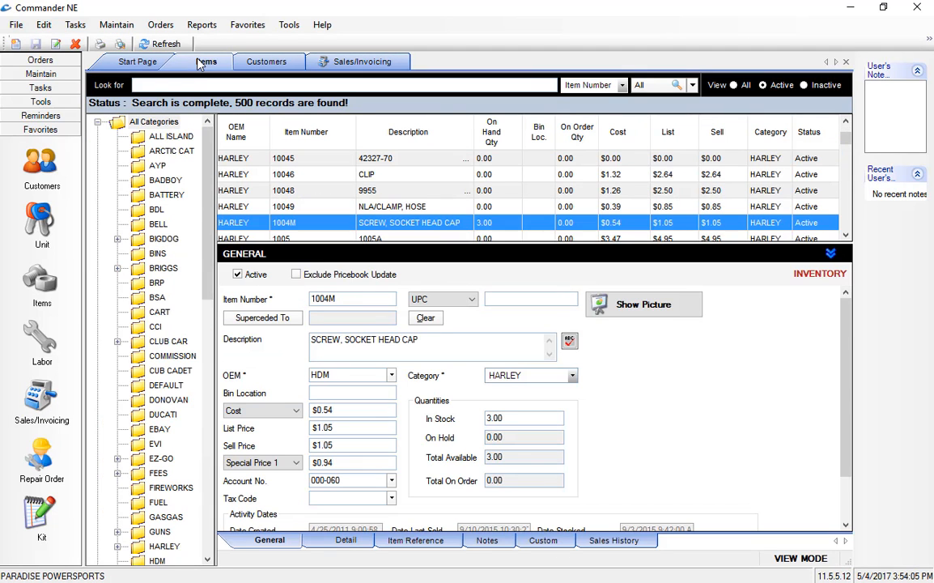
left_click(267, 62)
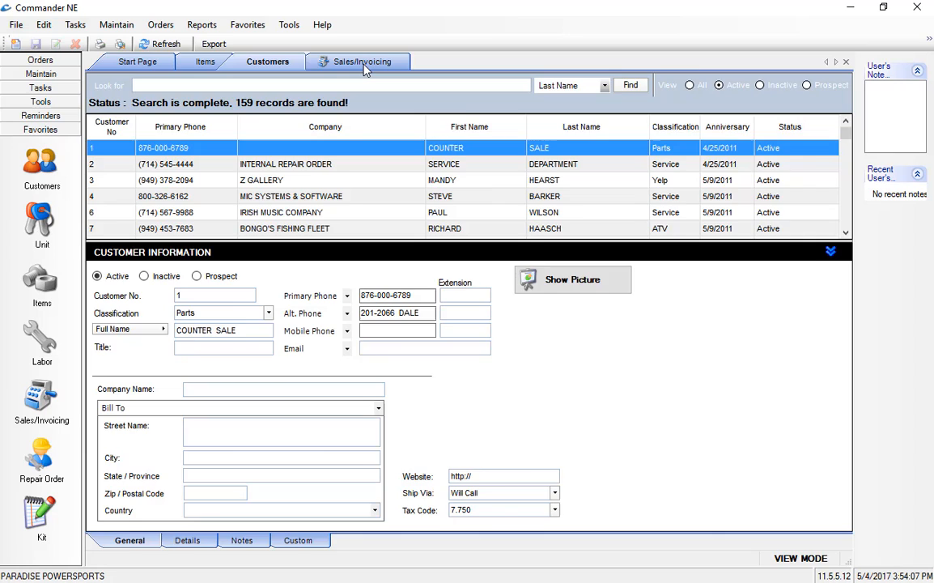
left_click(360, 61)
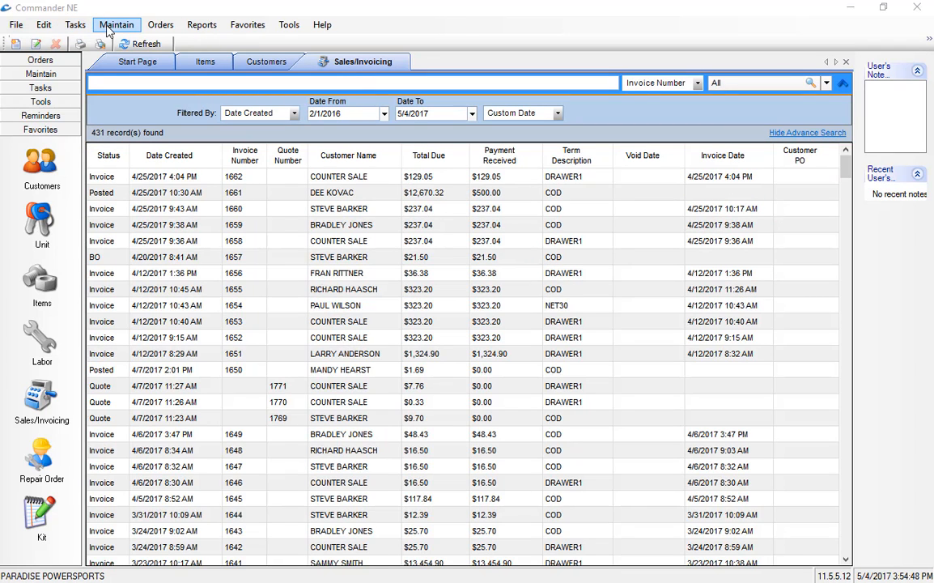
mouse_move(117, 30)
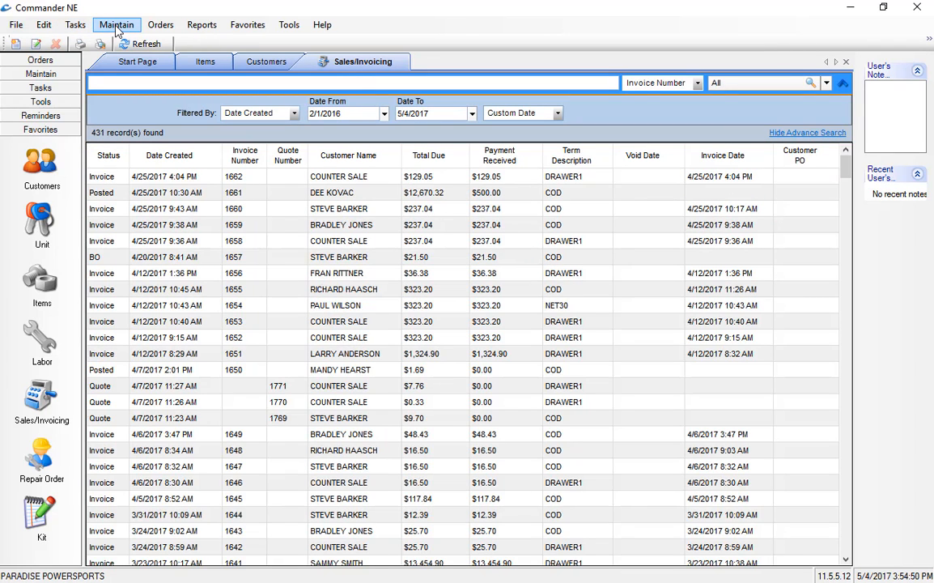
Open Form Image Settings from the Maintain menu, view Form 1's Yacht Doc logo, and close it.
left_click(116, 25)
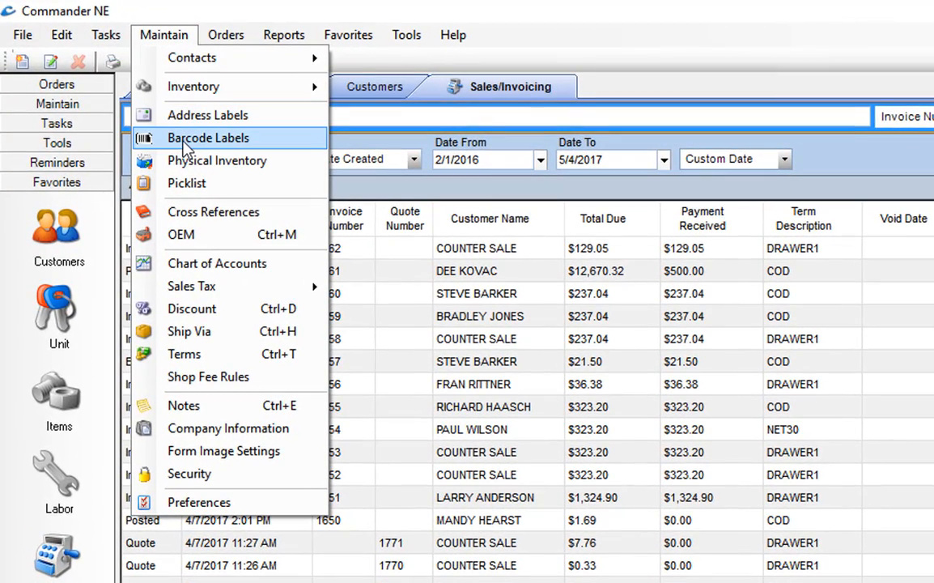
mouse_move(217, 160)
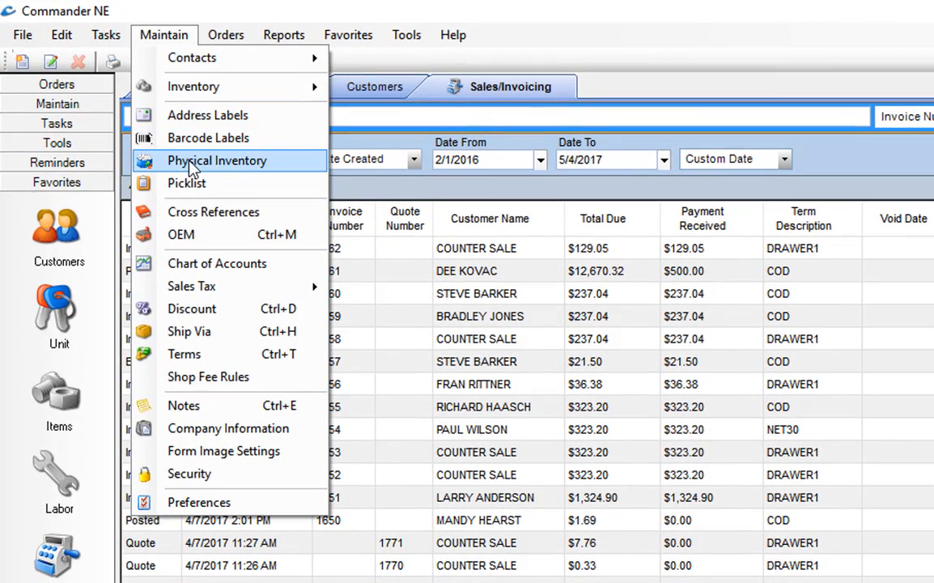
mouse_move(191, 285)
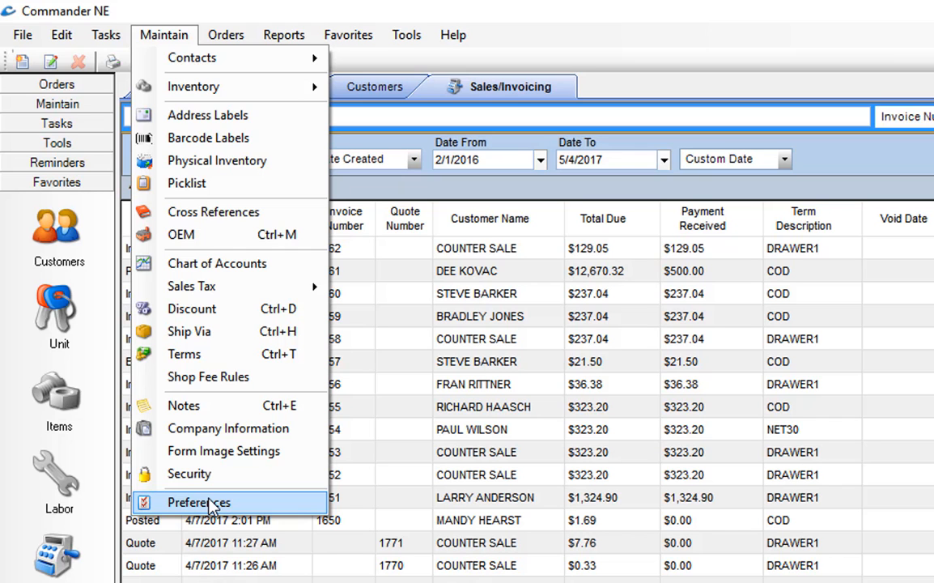
mouse_move(223, 450)
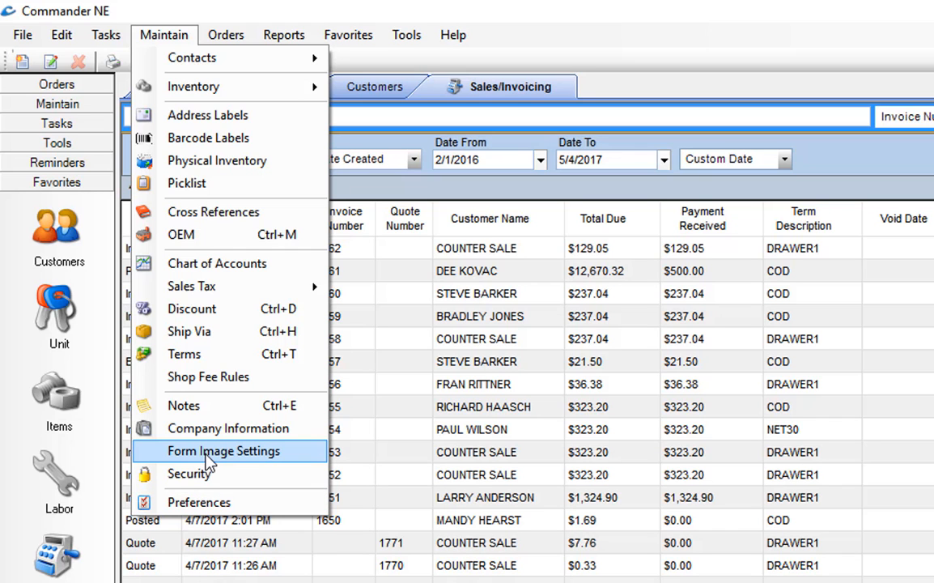
left_click(224, 450)
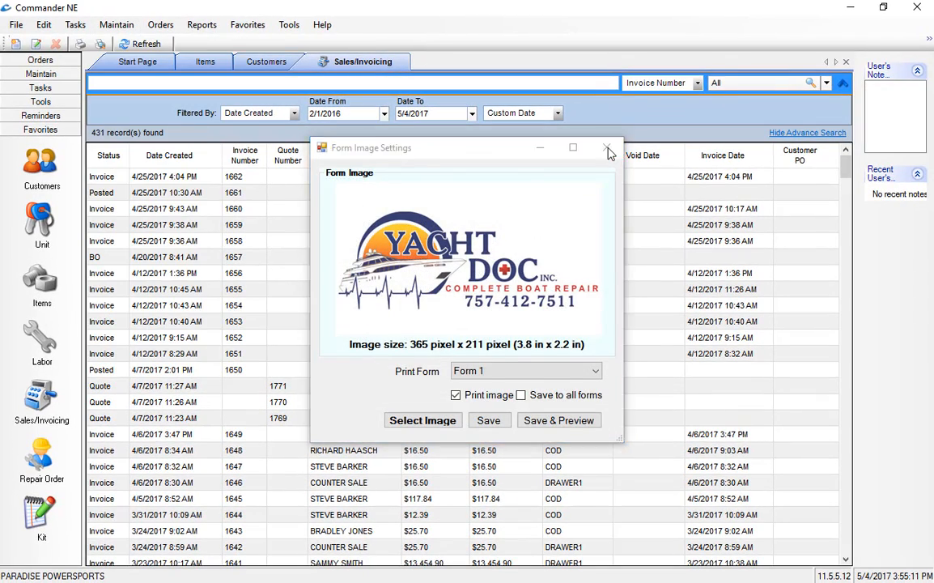
left_click(607, 152)
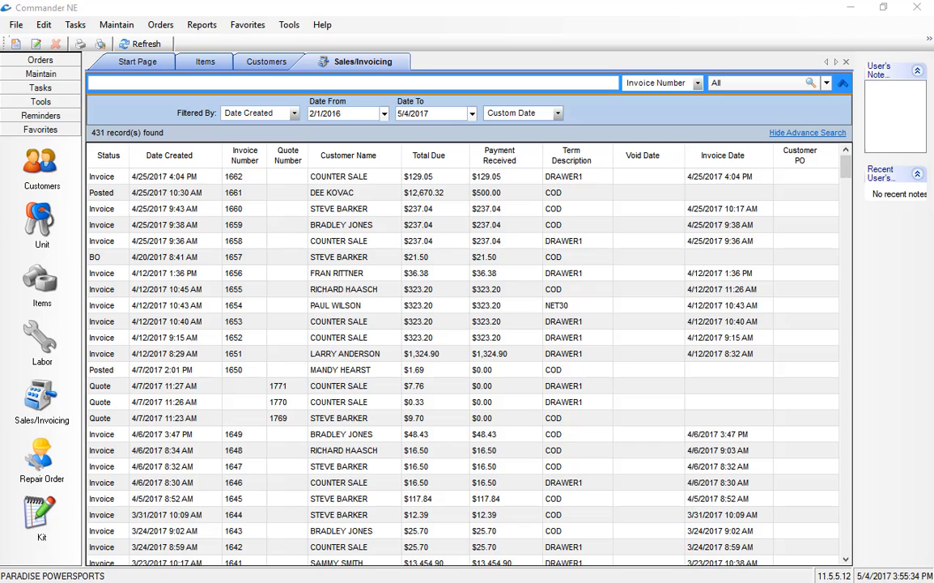
mouse_move(205, 289)
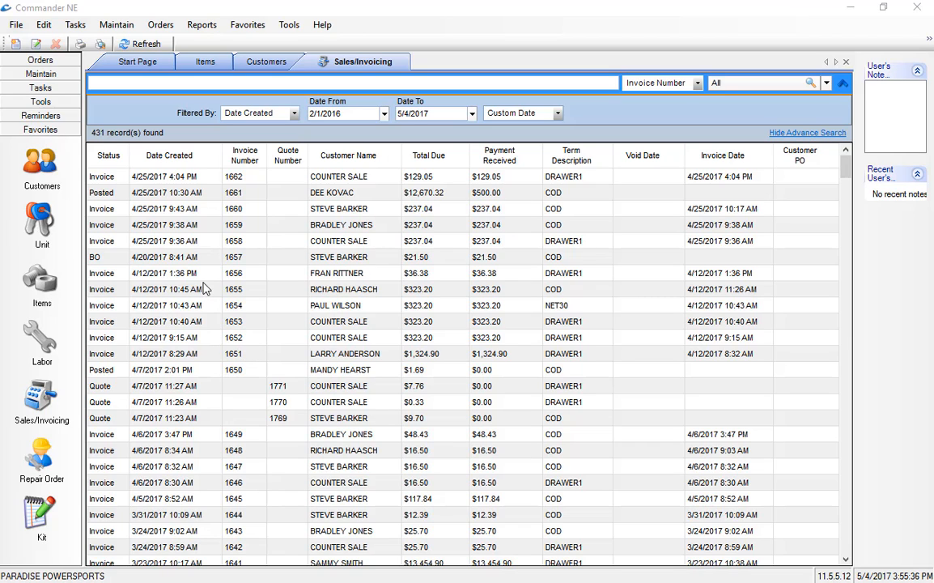
mouse_move(39, 162)
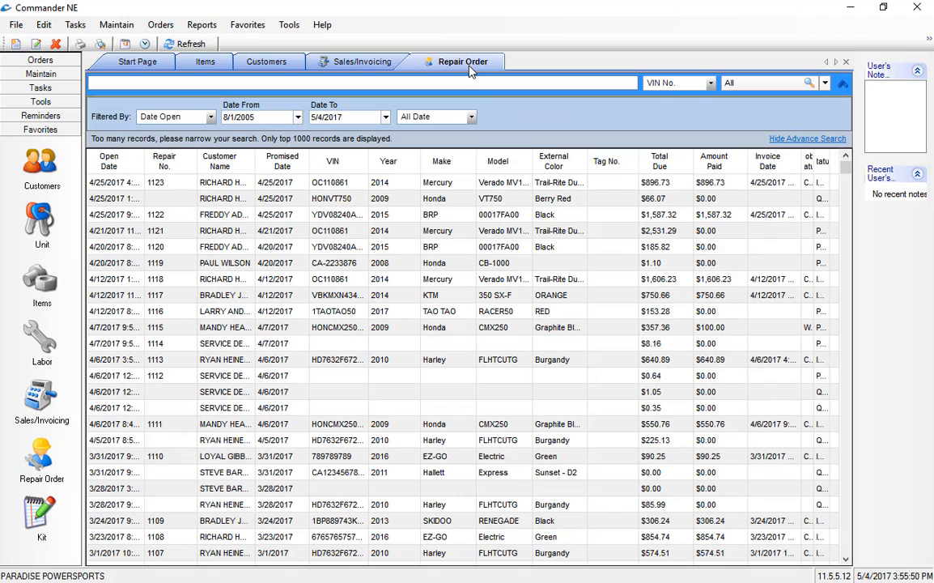
Open the Repair Order tab from the Favorites menu, listing repair orders with VIN, make and model.
left_click(246, 24)
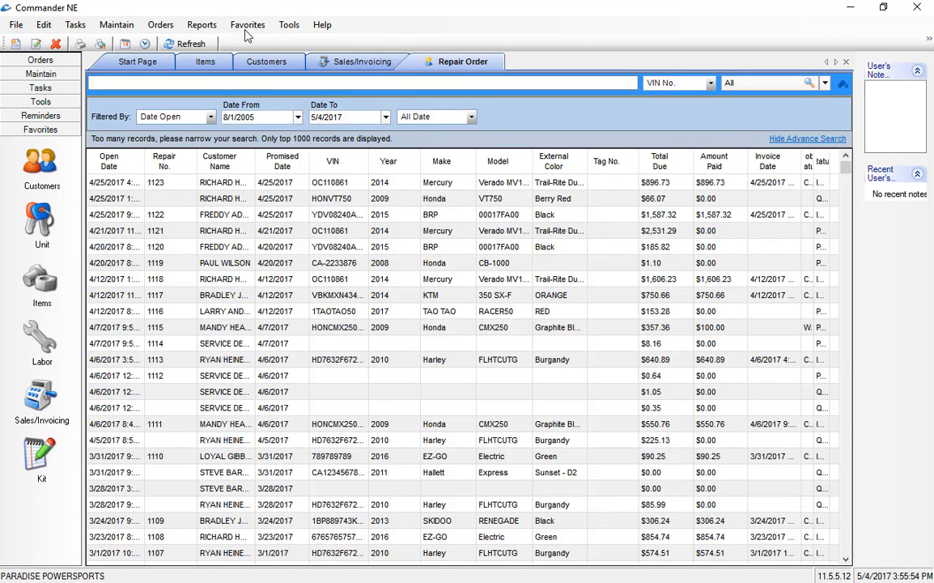
left_click(248, 24)
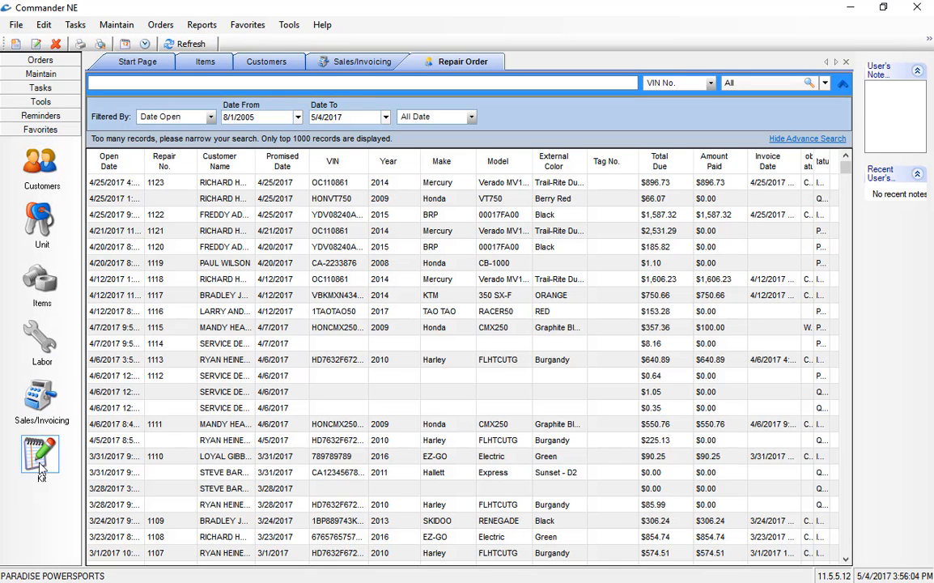
mouse_move(33, 518)
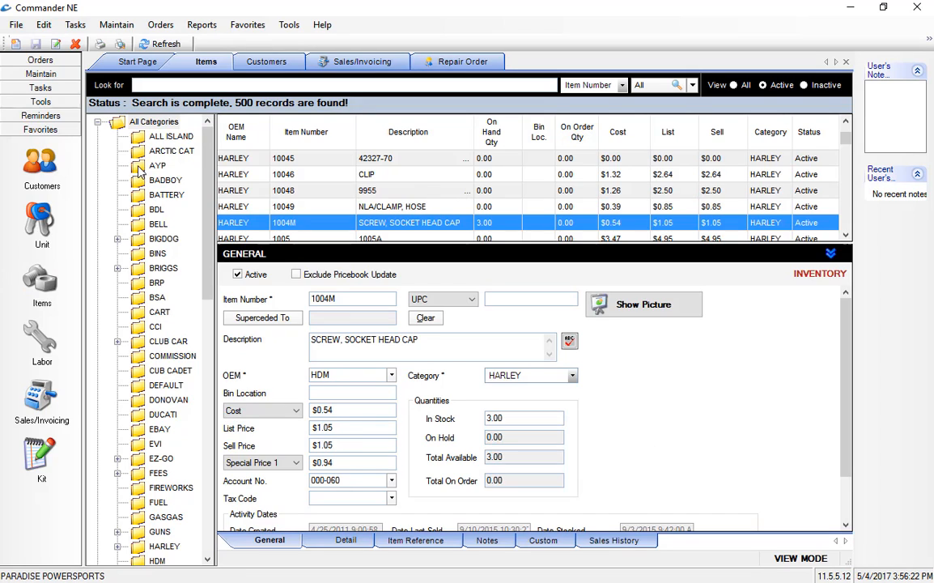
Show AYP category parts and move the Bin Loc. column right after On Hand Qty.
left_click(157, 165)
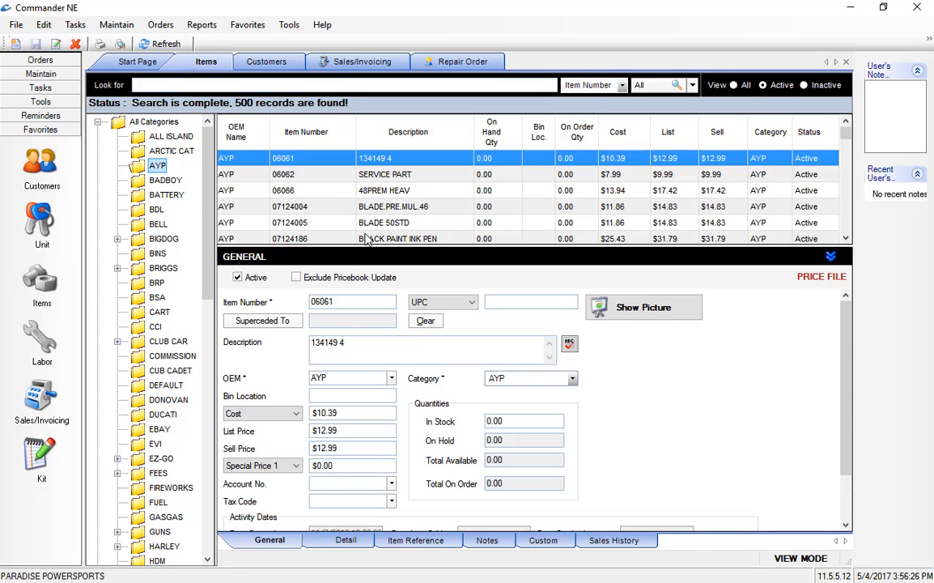
right_click(324, 158)
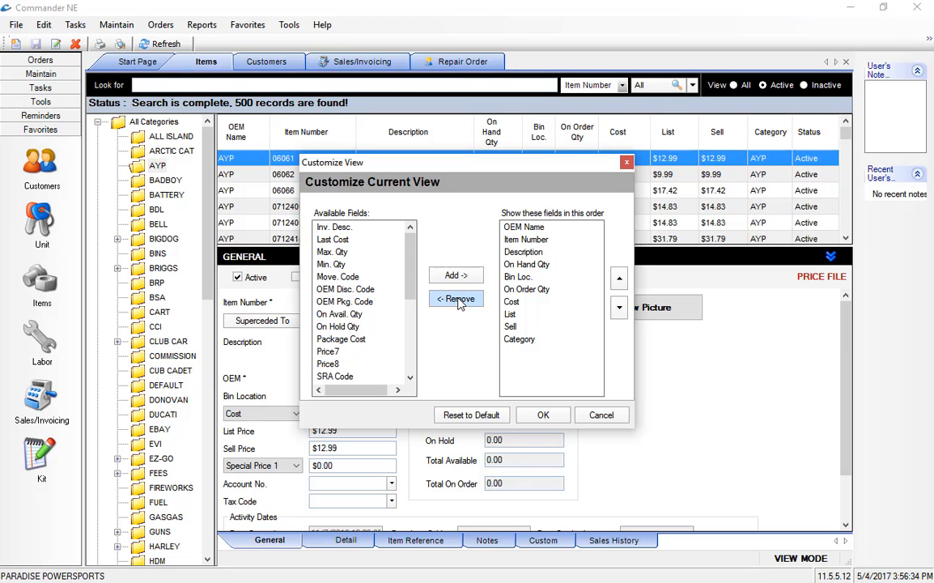
mouse_move(477, 283)
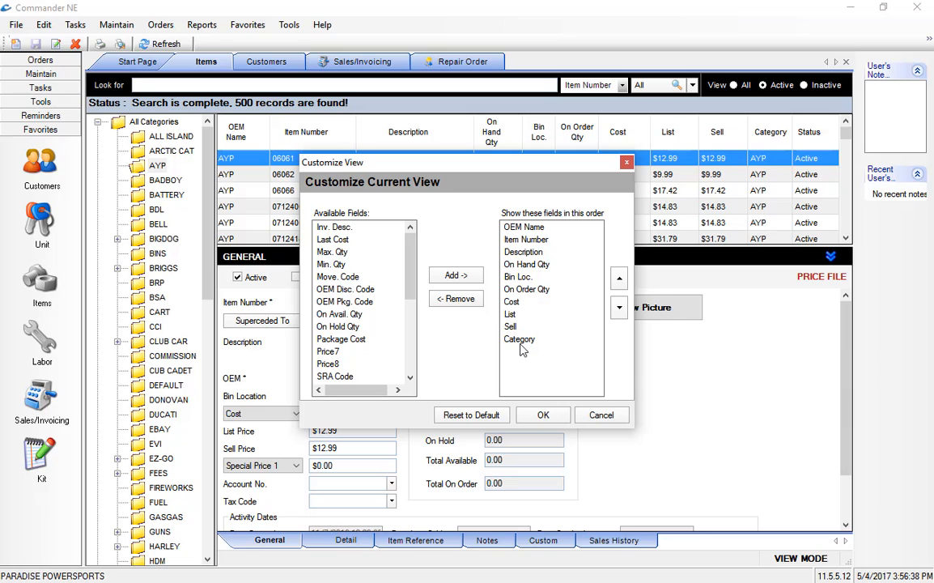
left_click(518, 276)
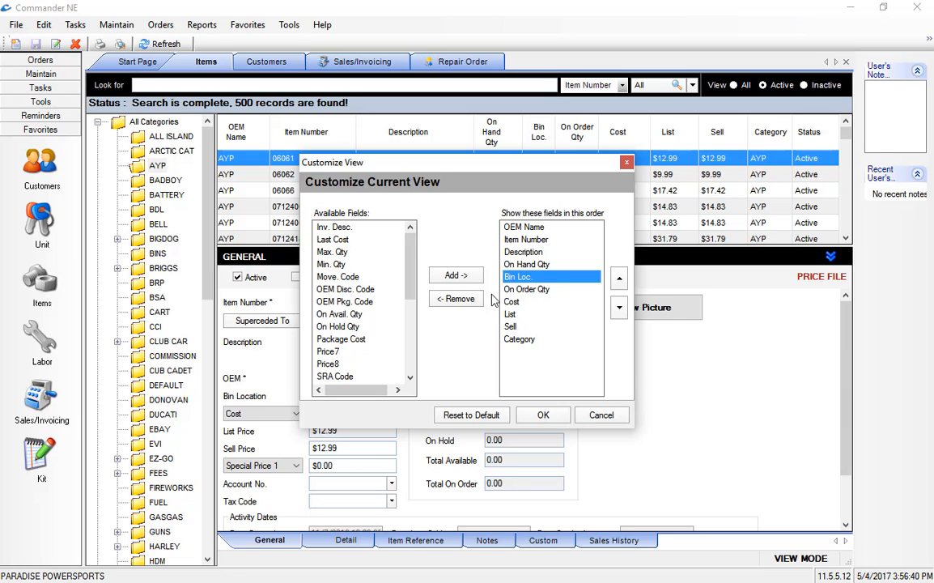
left_click(455, 298)
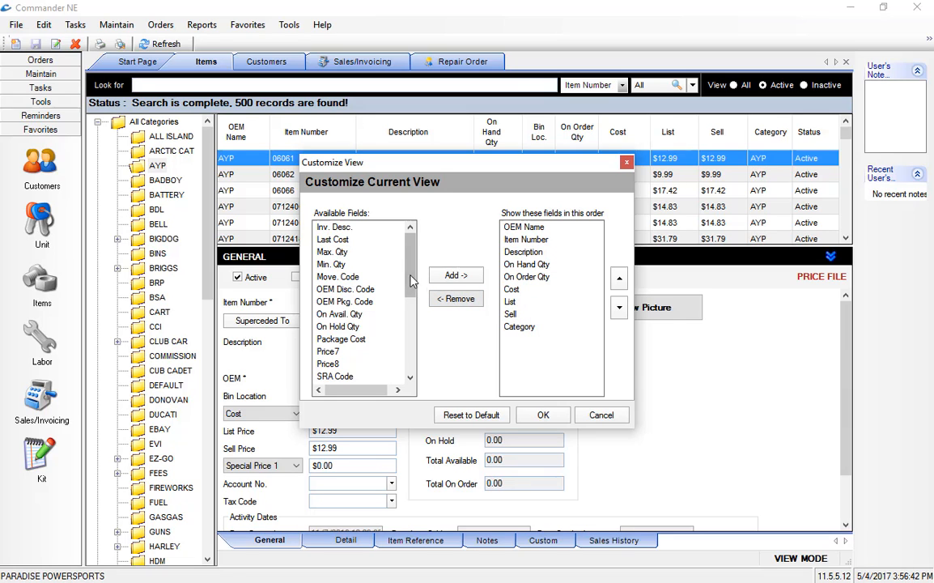
scroll("down", 3)
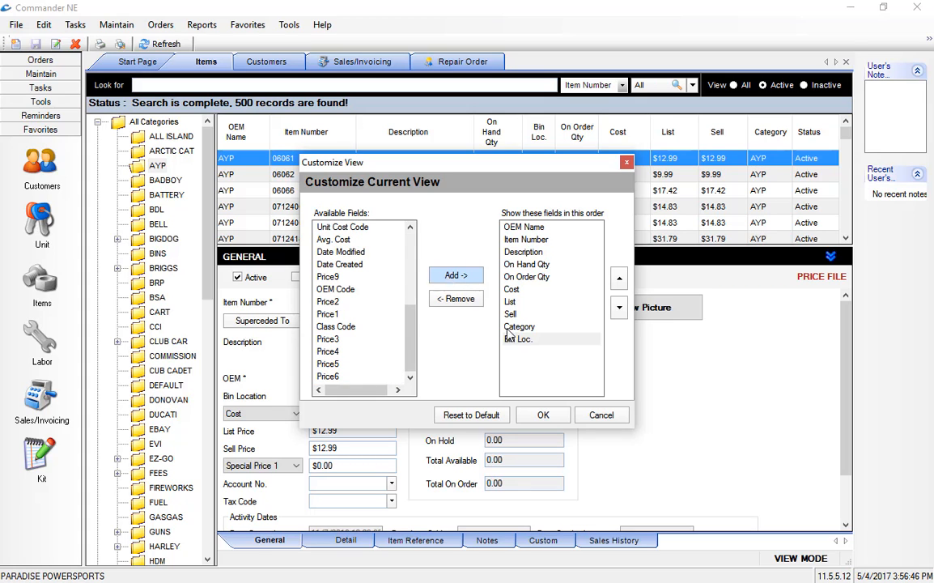
left_click(619, 279)
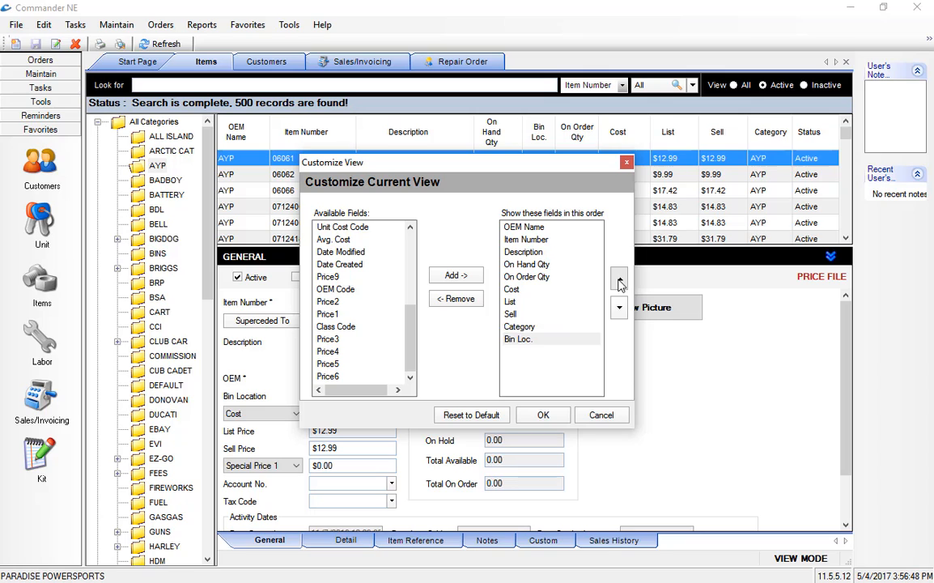
left_click(619, 278)
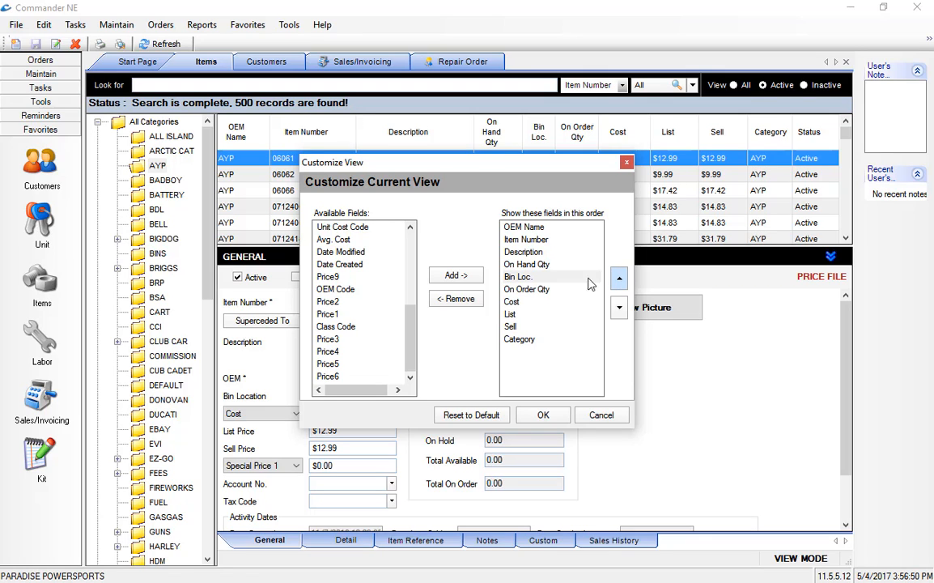
left_click(527, 289)
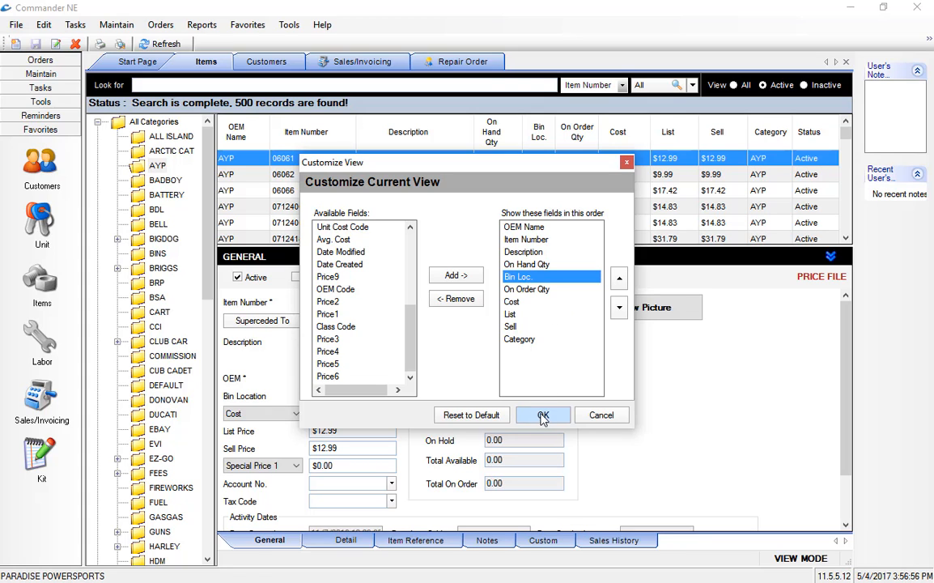
left_click(542, 414)
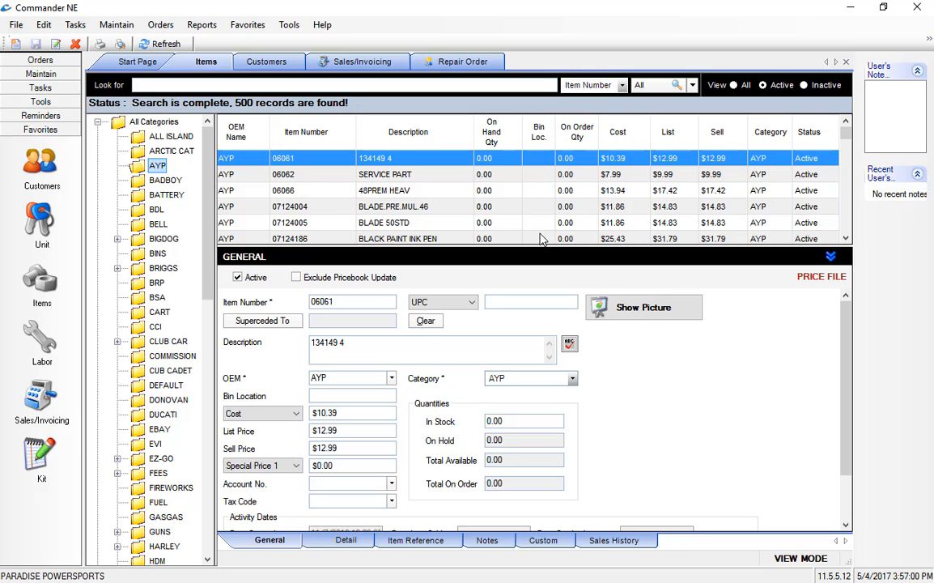
mouse_move(581, 206)
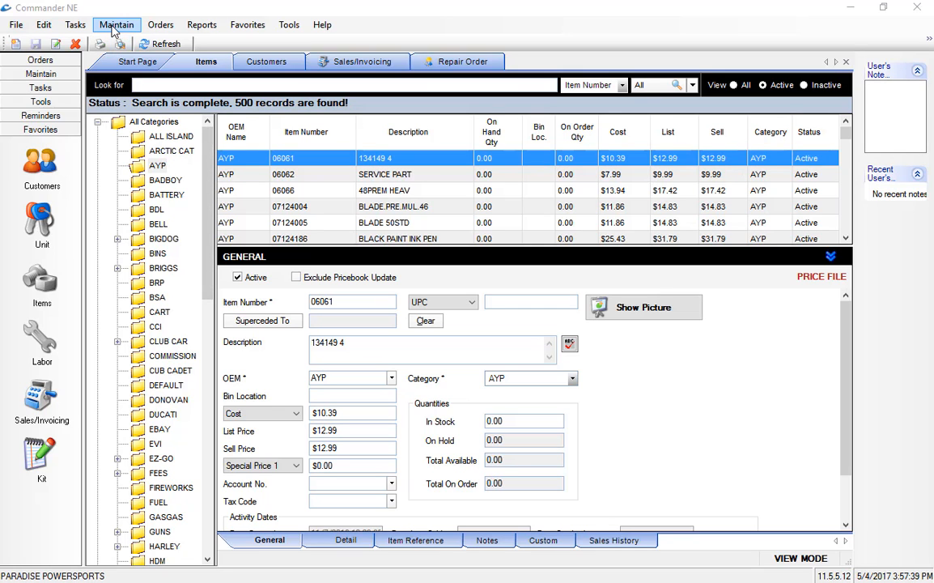
Open Maintain > Security and list the users, showing user mic in Administrators.
left_click(117, 24)
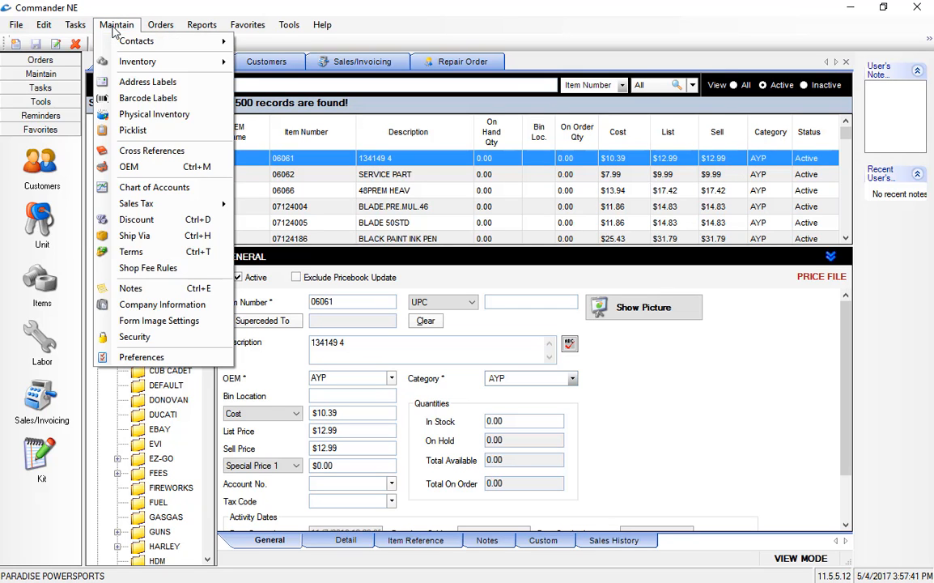
mouse_move(134, 337)
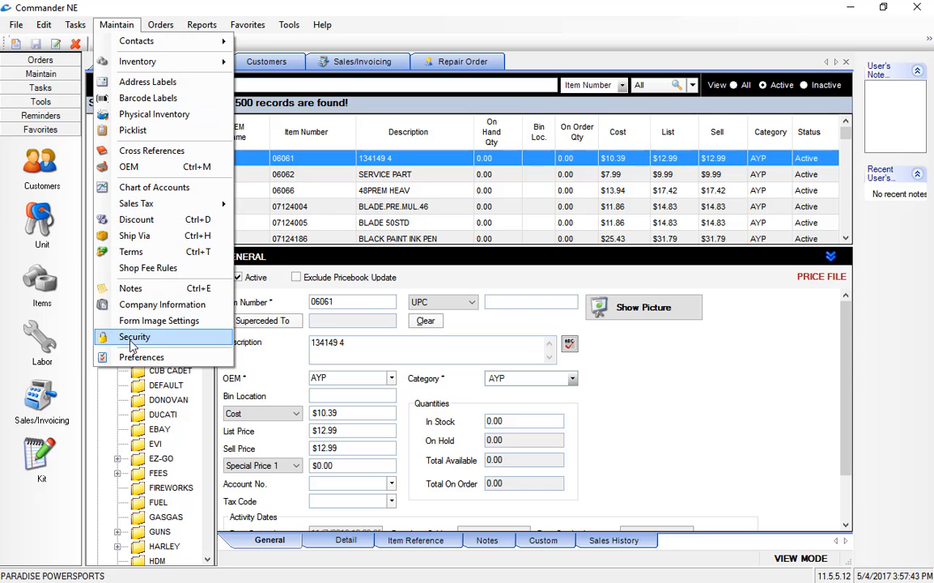
left_click(134, 337)
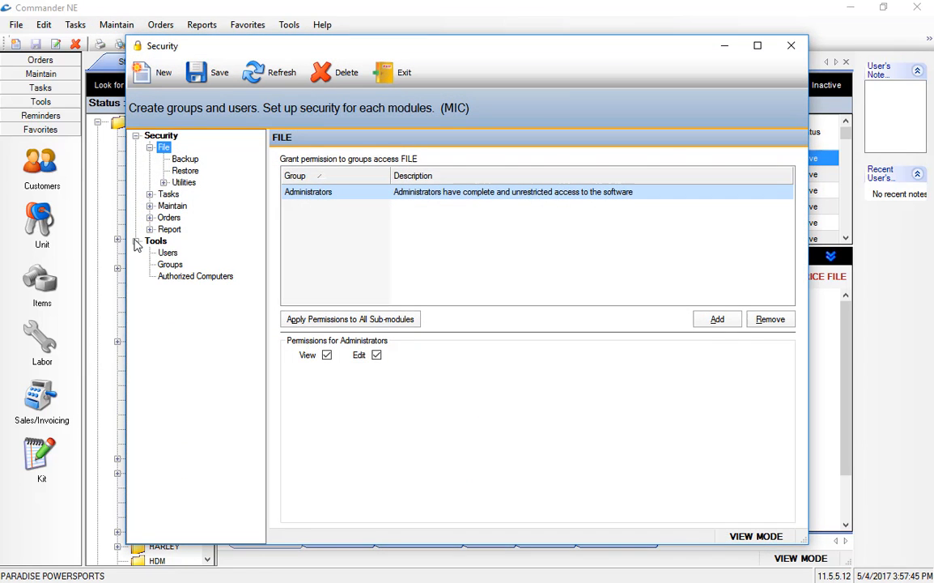
left_click(168, 253)
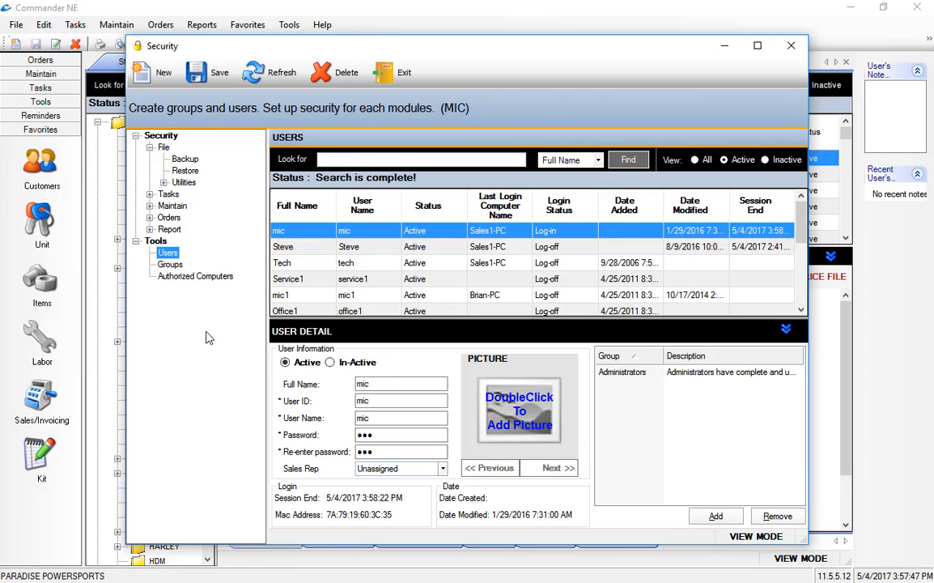